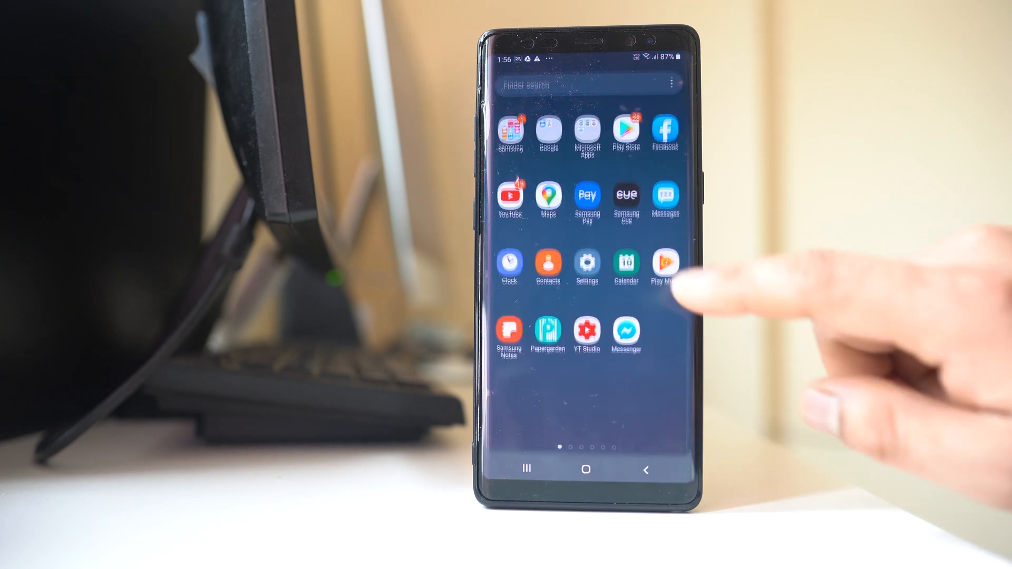
# Launch Gmail from the home screen to show the primary inbox.
pyautogui.hscroll(-3)
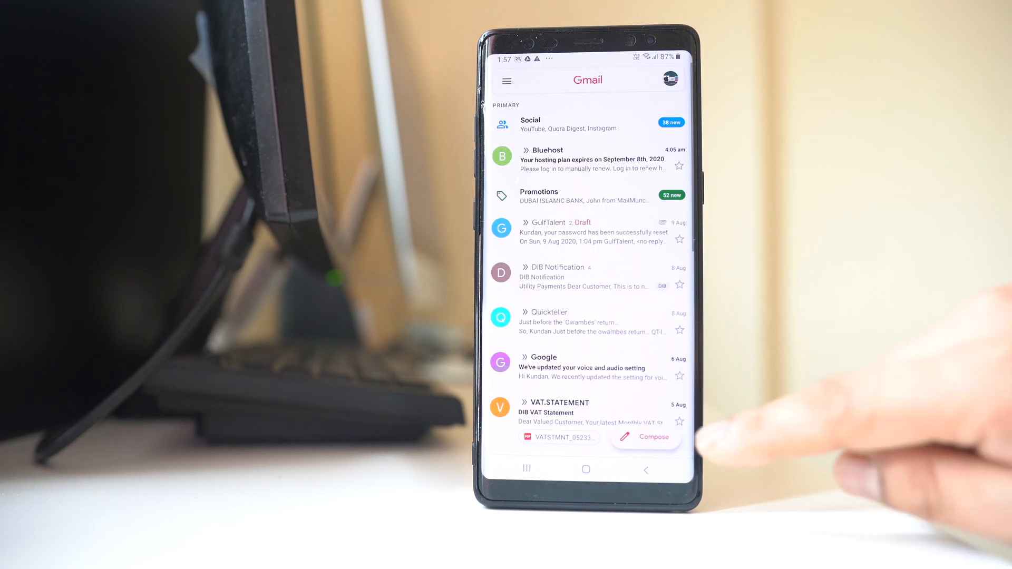
# Compose a new email with a recipient in To and the Cc/Bcc fields revealed.
pyautogui.click(653, 437)
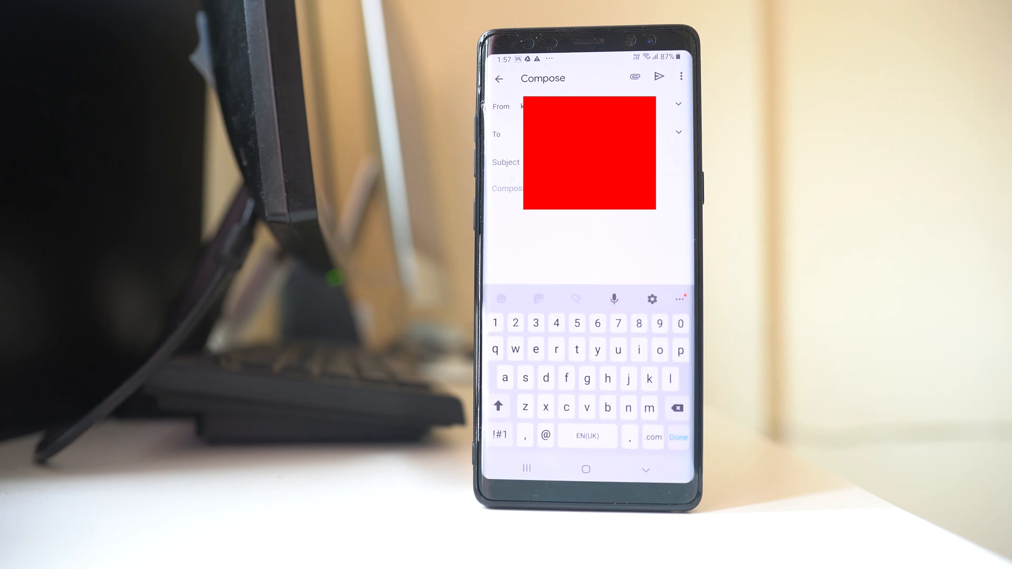
pyautogui.click(523, 134)
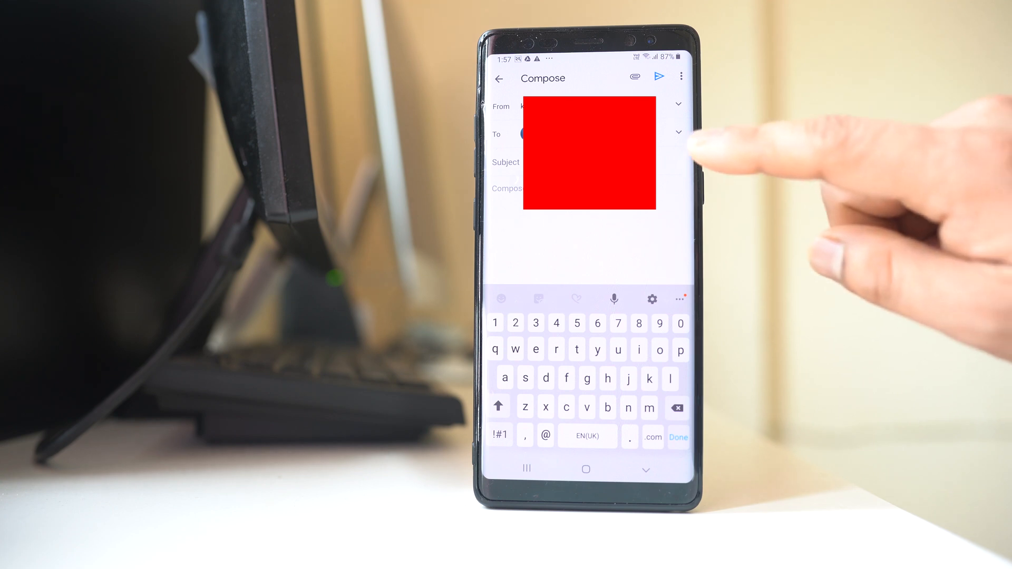
pyautogui.click(678, 133)
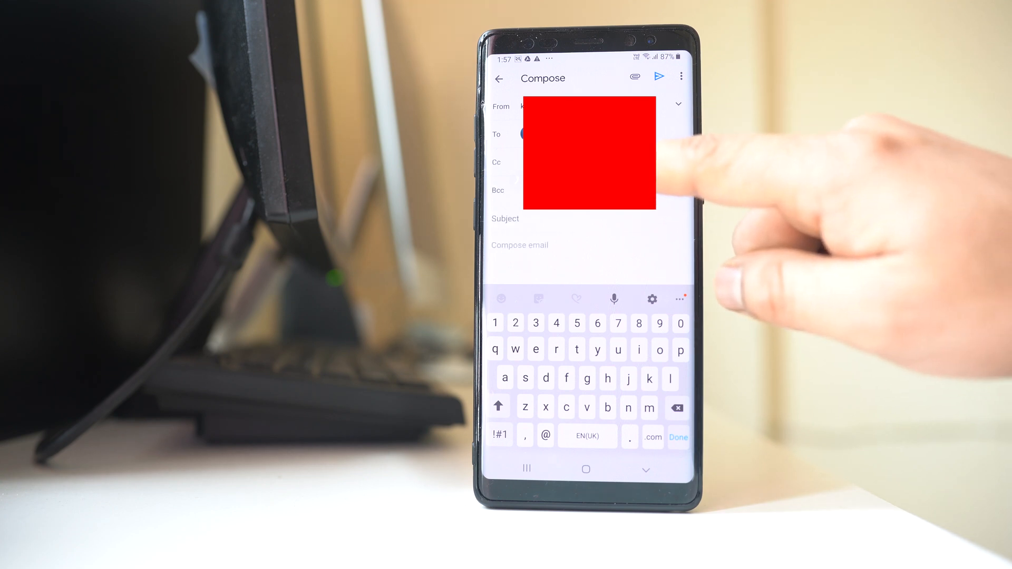